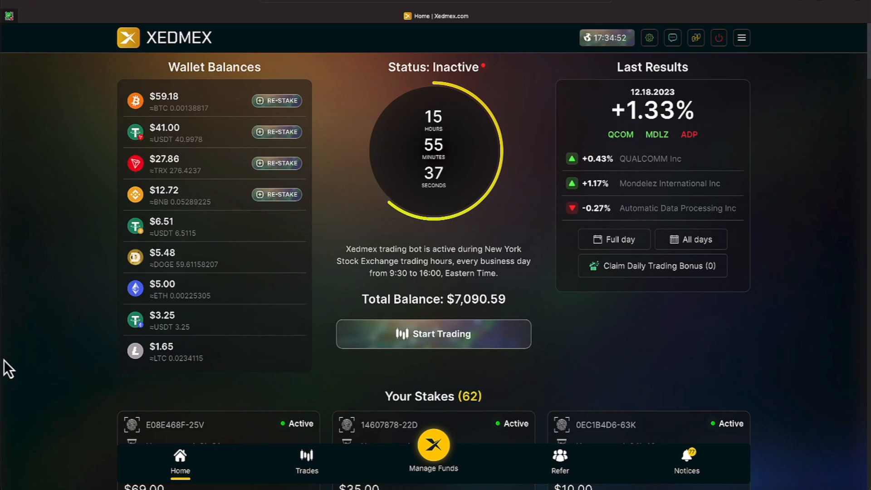
mouse_move(5, 364)
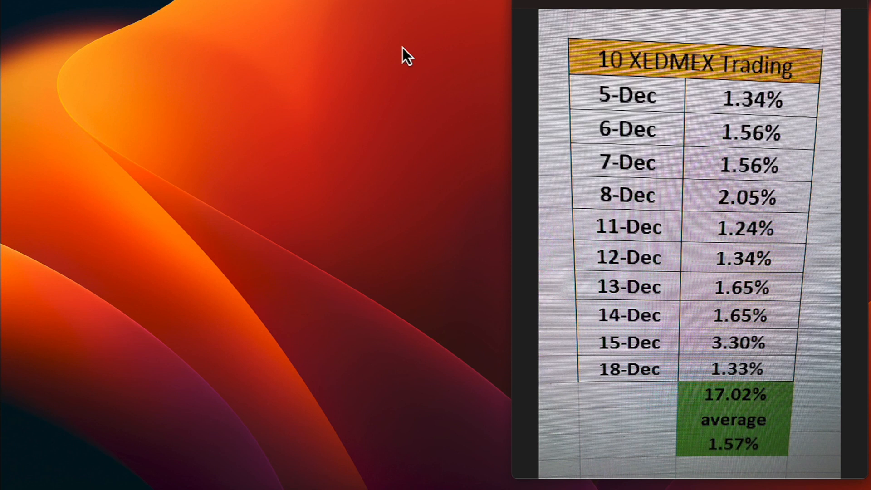
mouse_move(428, 124)
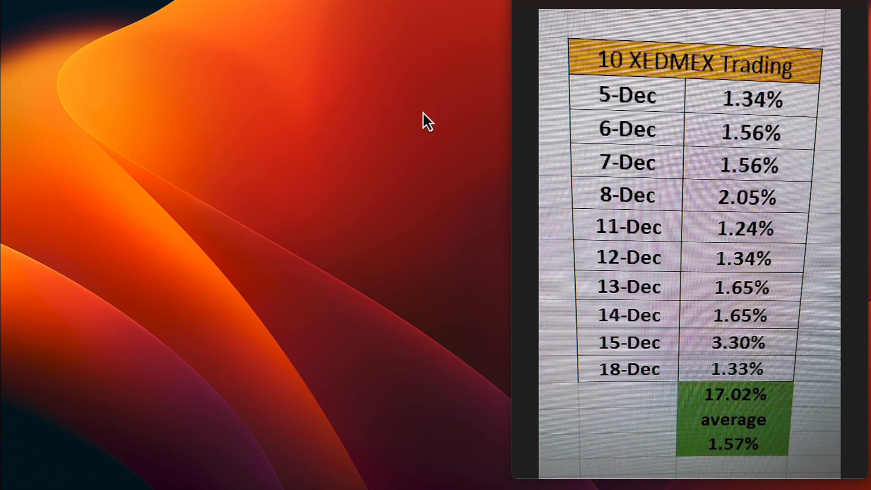